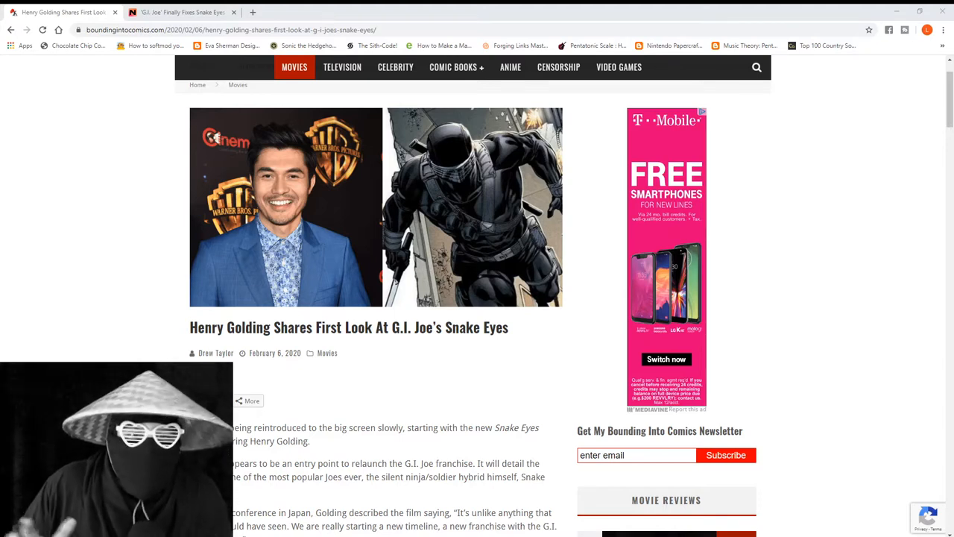
Scroll down the Snake Eyes first-look article past its opening paragraphs to the embedded video interview.
scroll(down, 3)
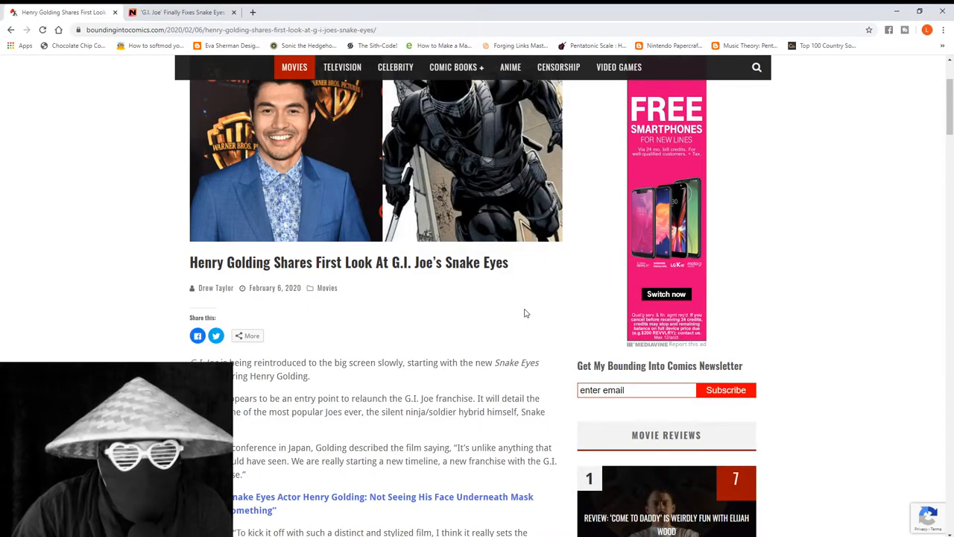
scroll(down, 3)
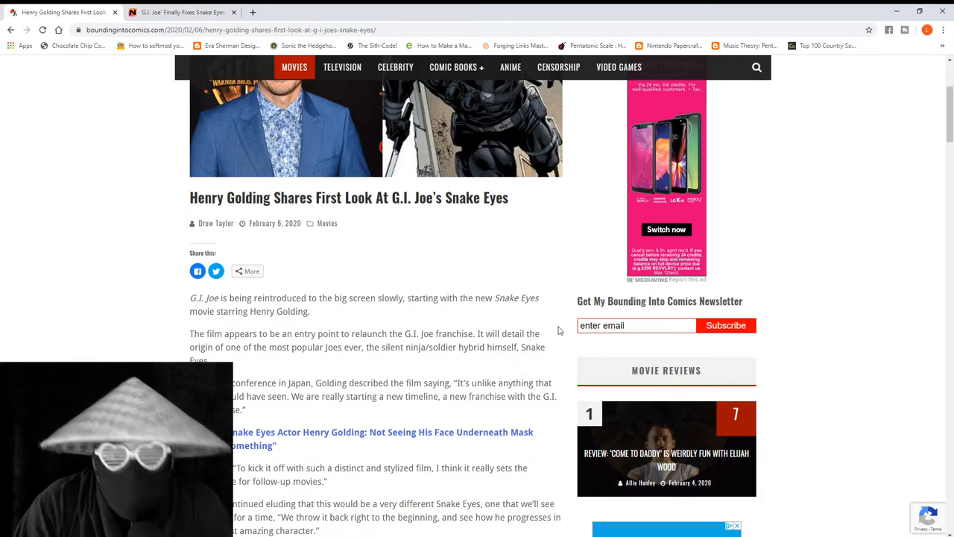
scroll(down, 3)
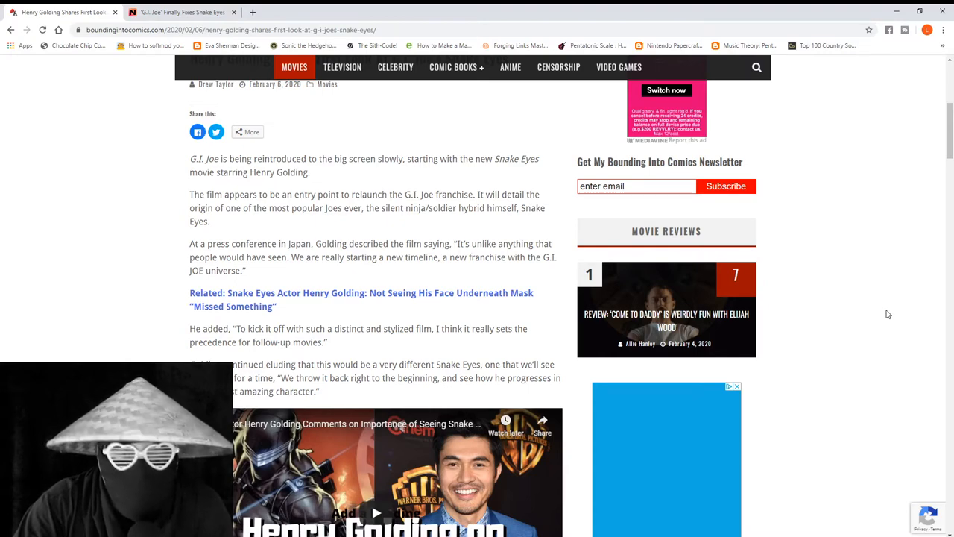
scroll(down, 3)
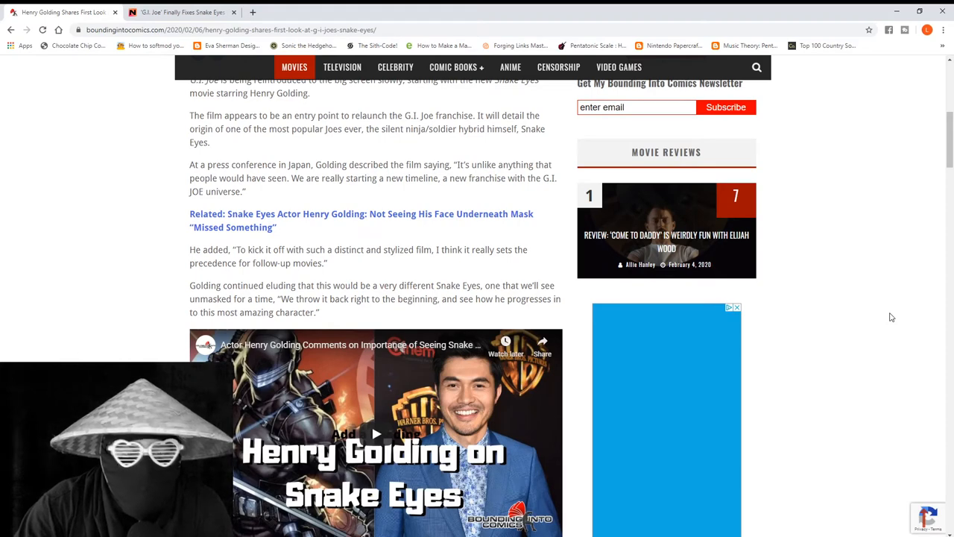
scroll(down, 3)
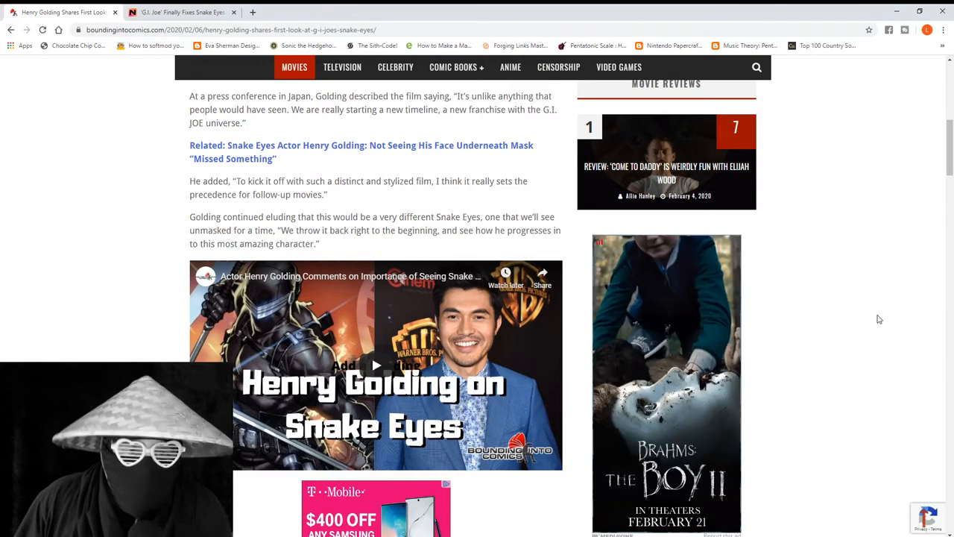
scroll(down, 3)
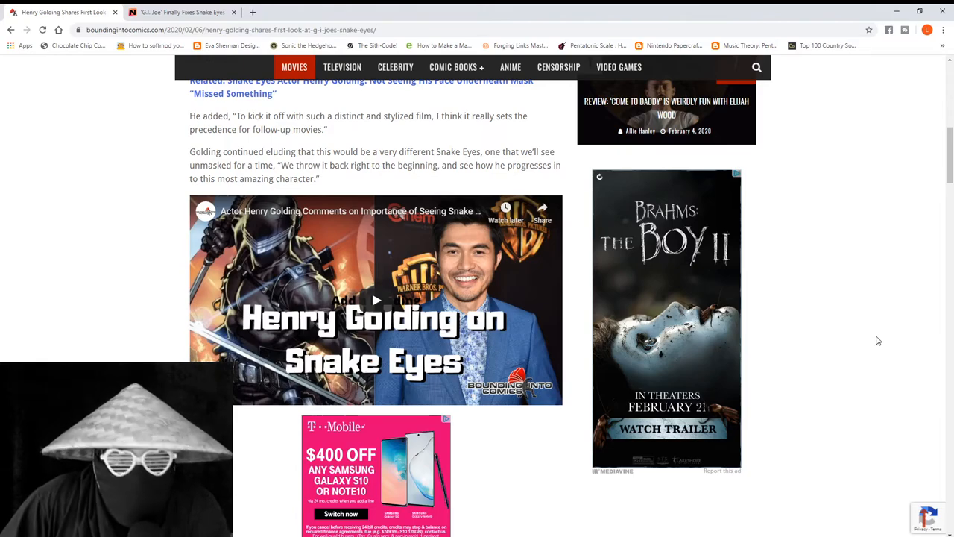
Scroll on past Golding's Instagram set photo to Larry Hama's quotes and the release date paragraph.
scroll(down, 3)
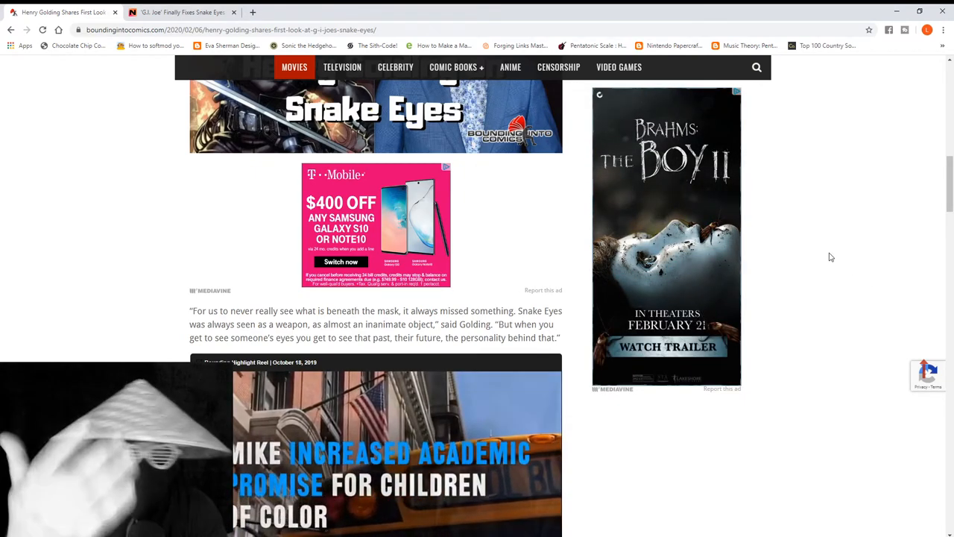
scroll(down, 3)
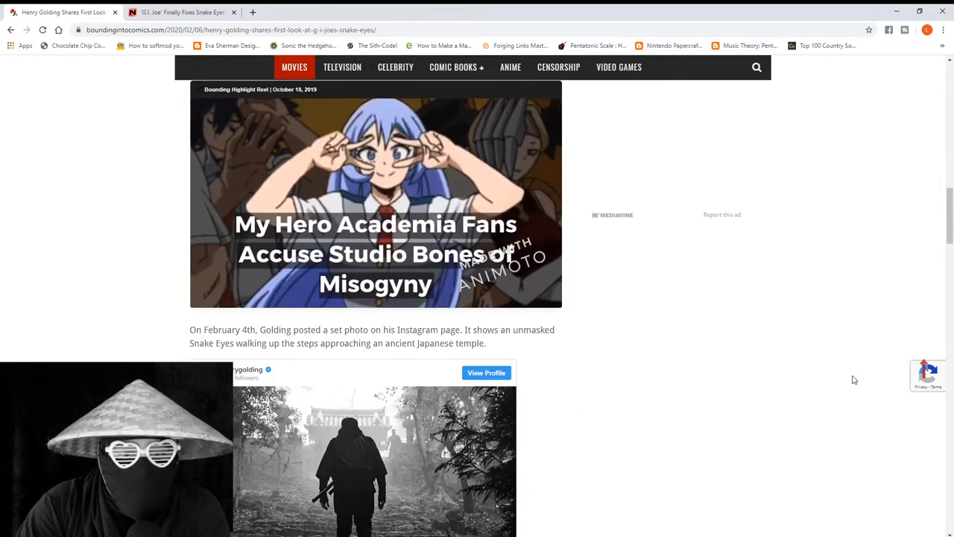
scroll(down, 3)
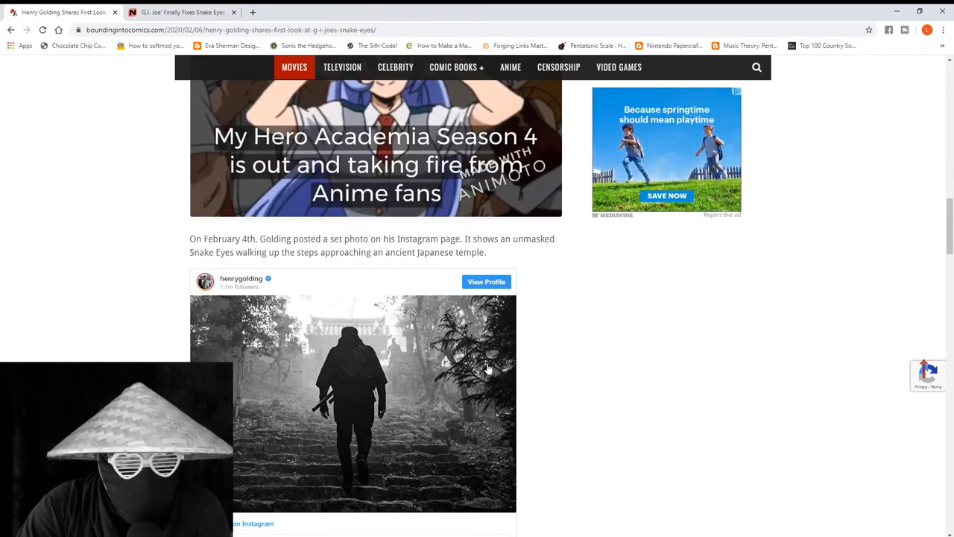
scroll(down, 3)
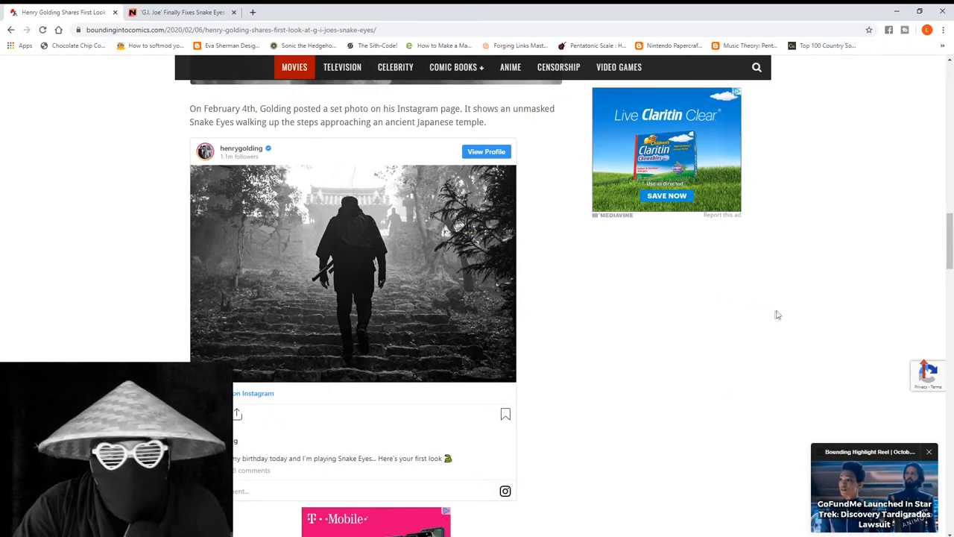
scroll(down, 3)
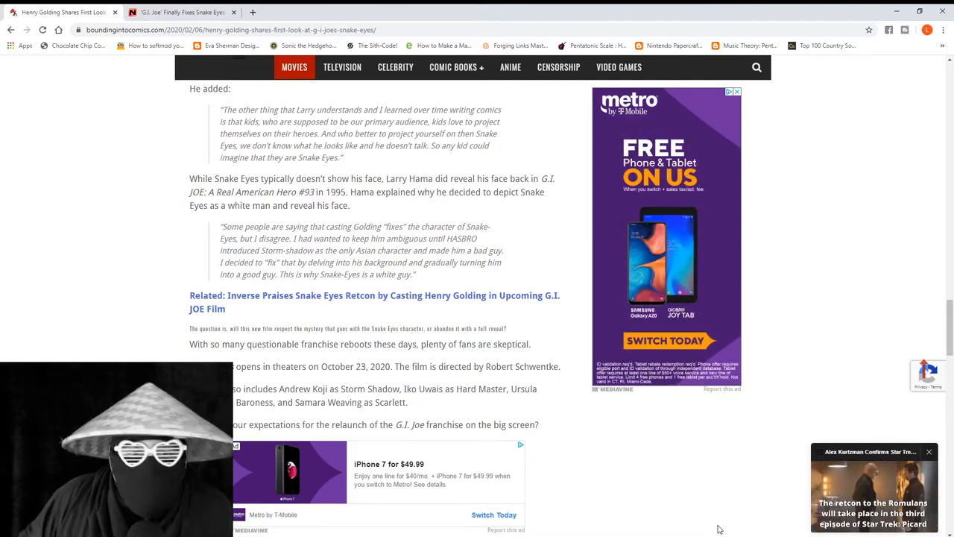
scroll(down, 3)
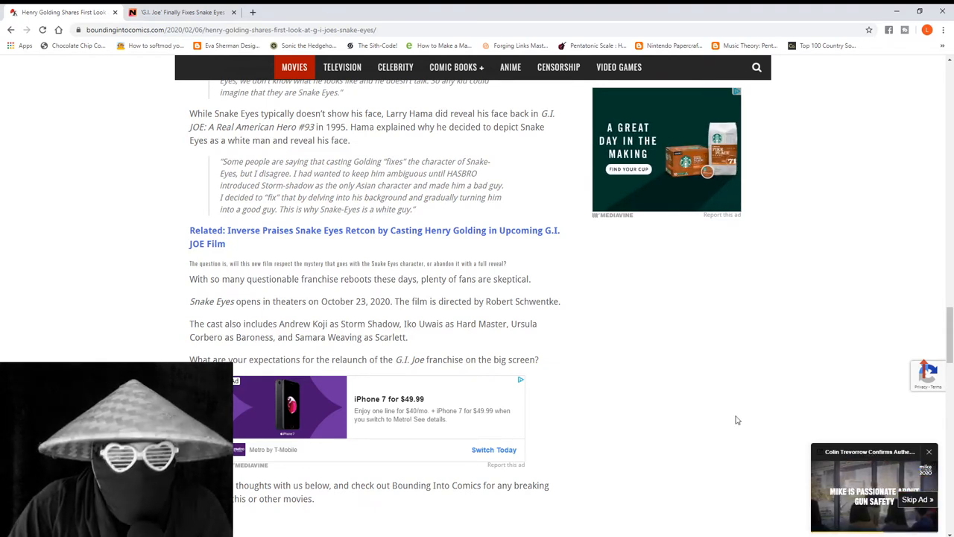
mouse_move(751, 388)
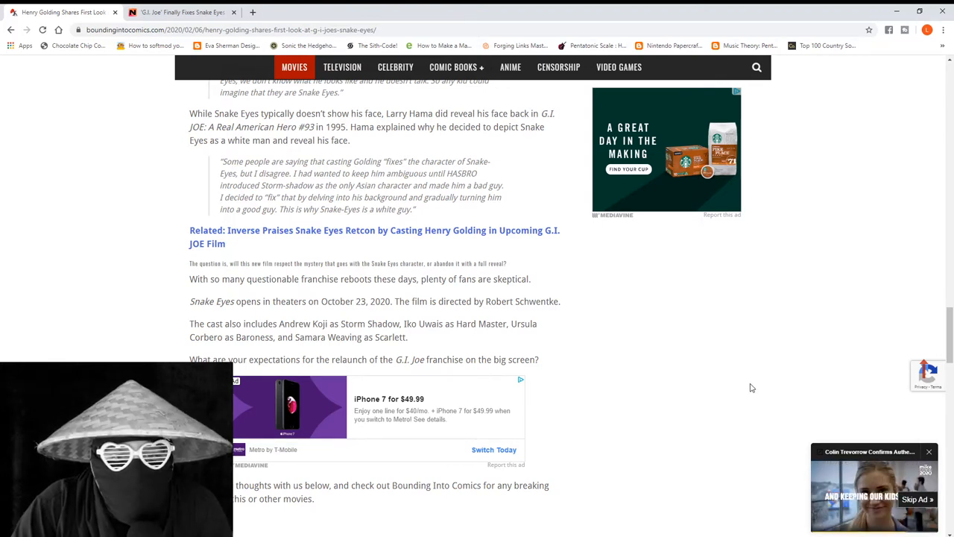
mouse_move(742, 386)
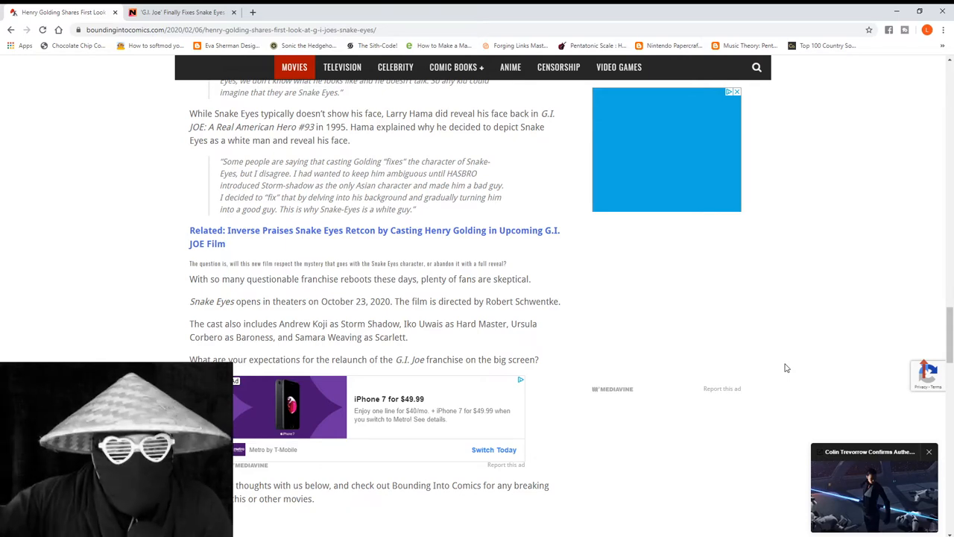
scroll(down, 3)
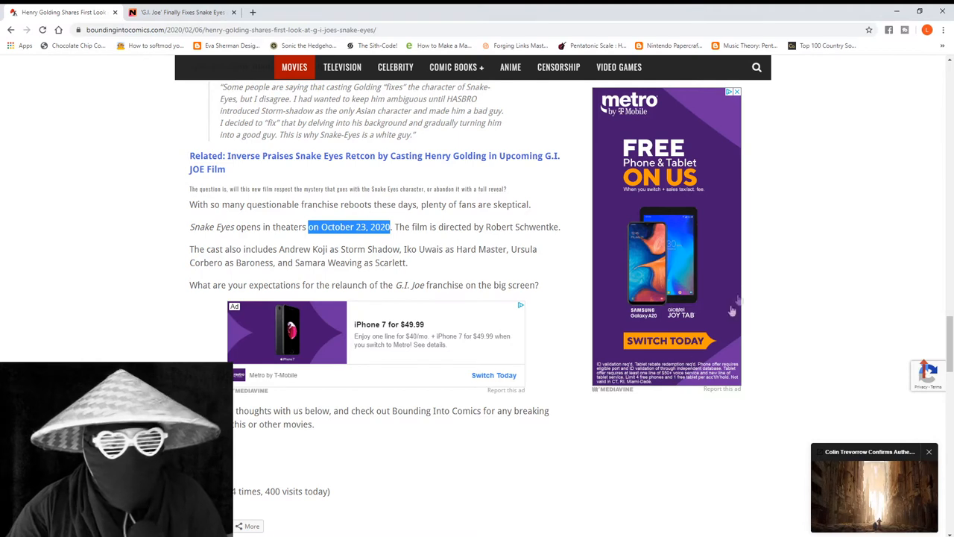
mouse_move(794, 344)
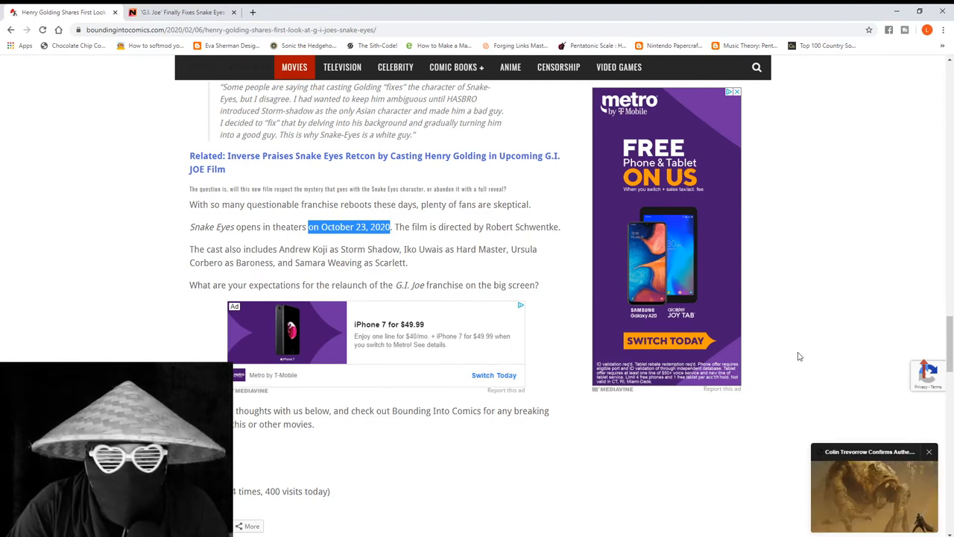
mouse_move(805, 390)
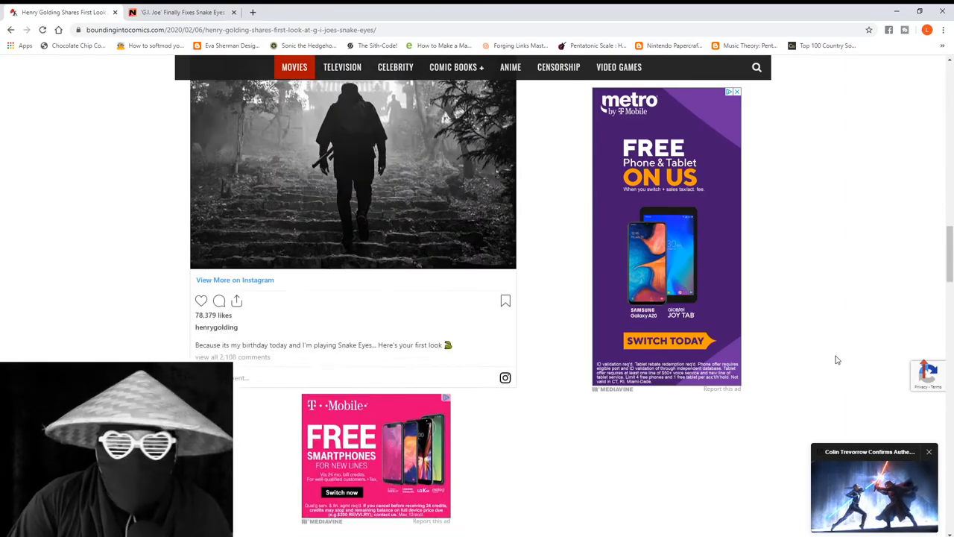
Scroll back up the article, then switch to the Inverse tab on Snake Eyes.
scroll(down, 3)
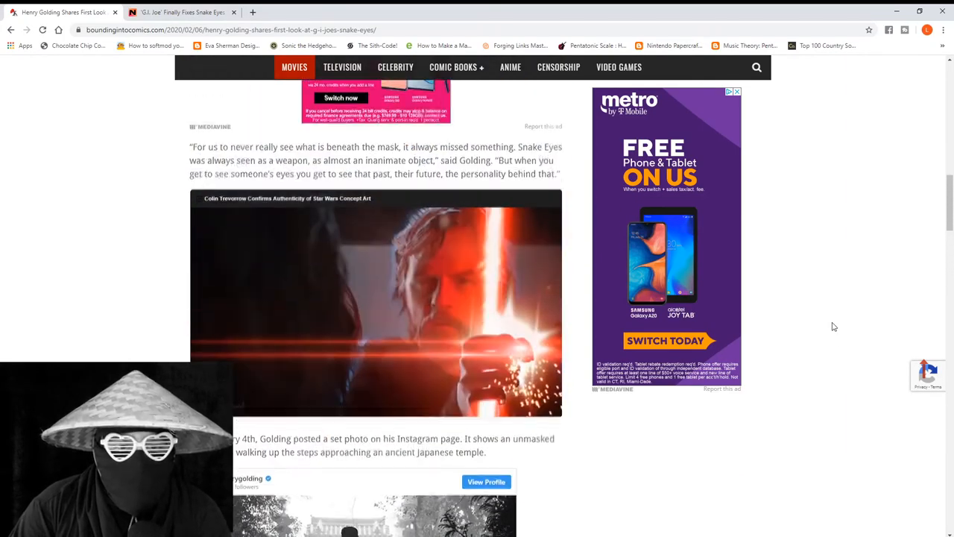
scroll(up, 3)
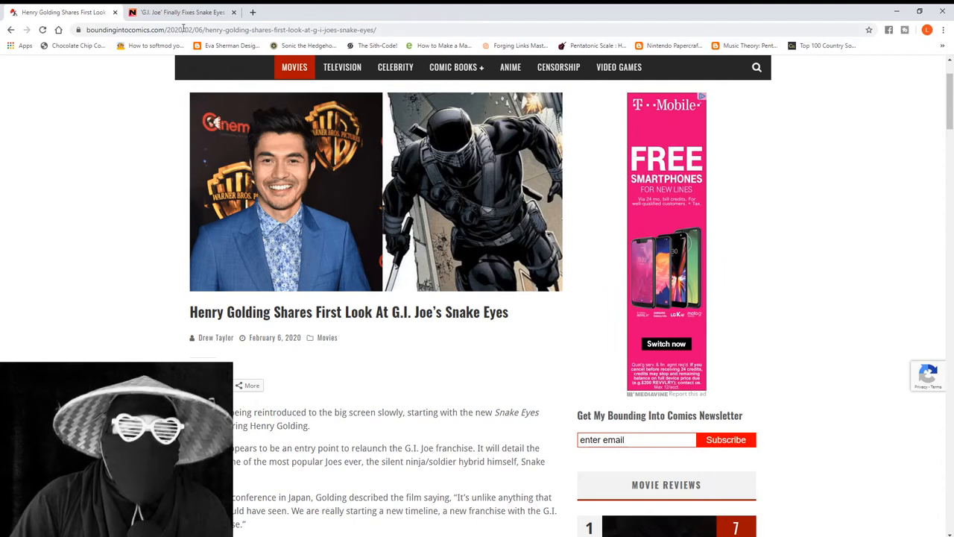
click(182, 12)
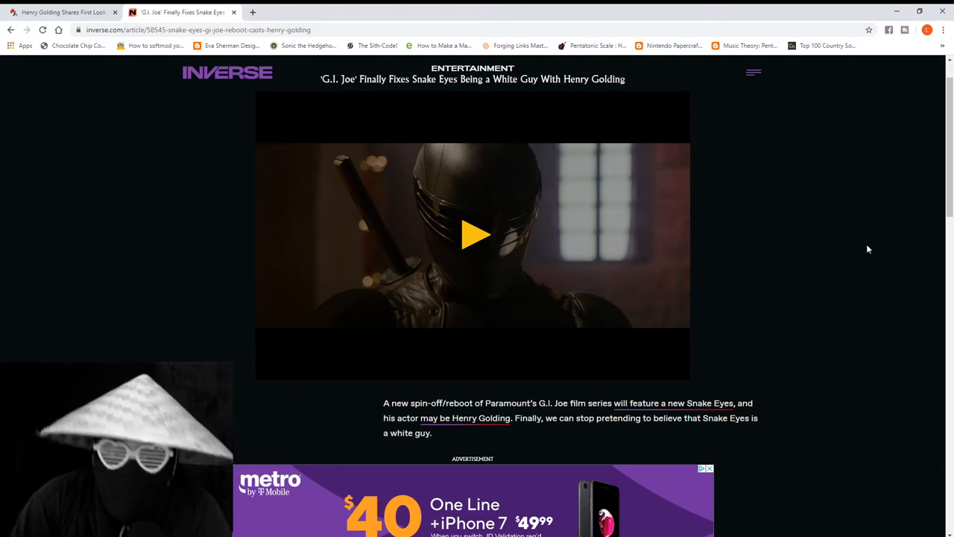
Scroll past the Inverse video to the opening paragraph on Golding's Snake Eyes casting.
scroll(down, 3)
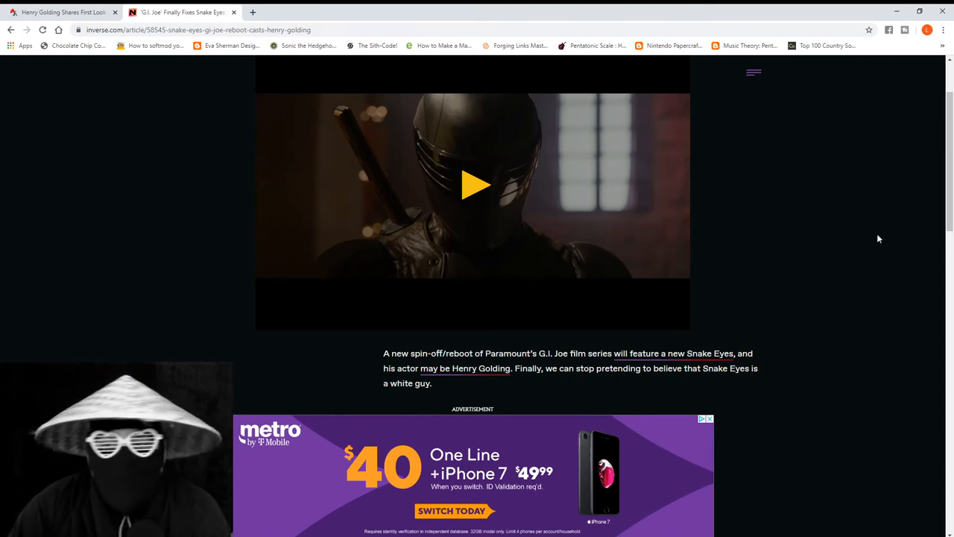
mouse_move(893, 221)
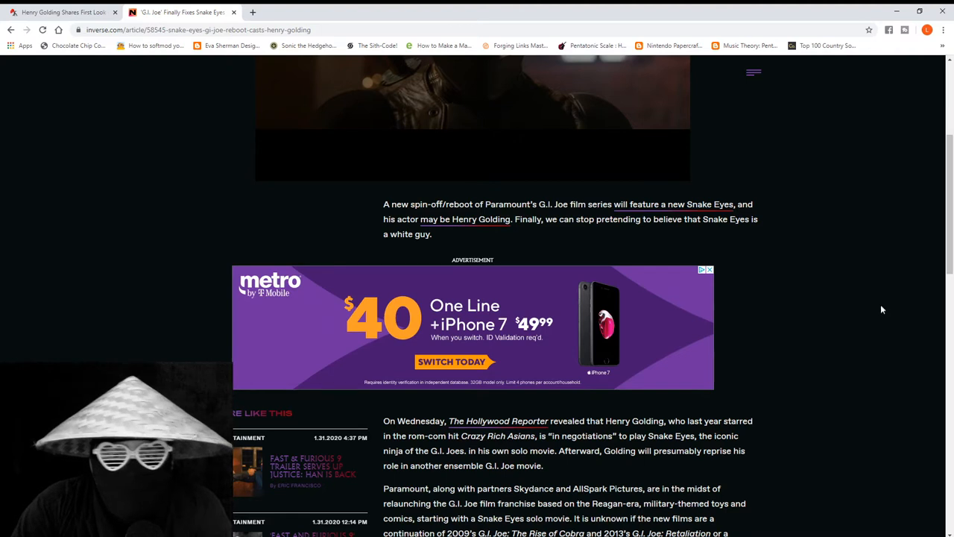
mouse_move(855, 313)
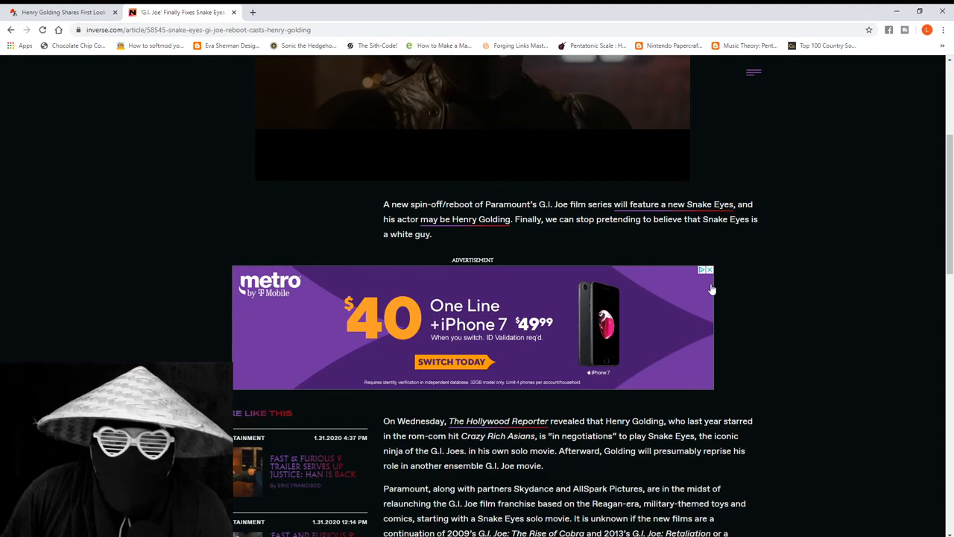
scroll(down, 3)
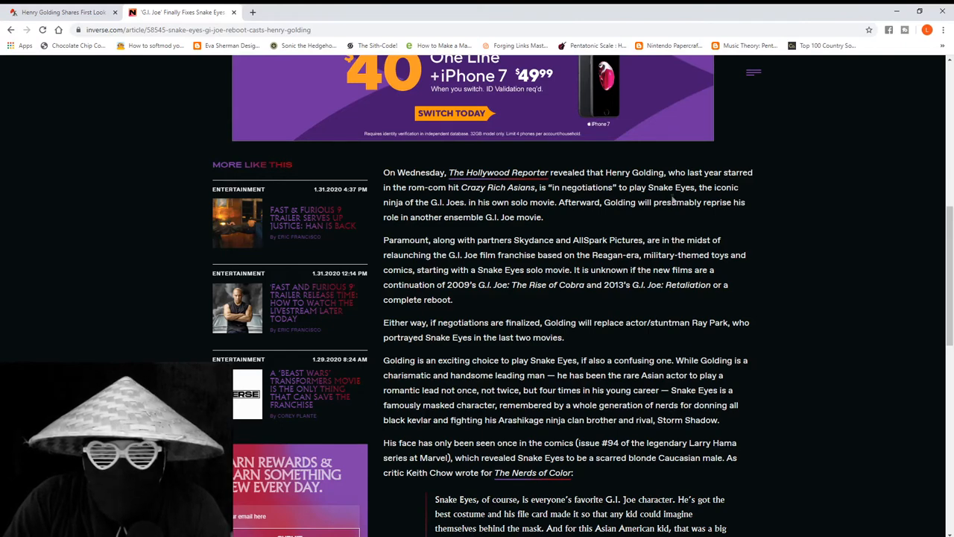
Read down through the Hollywood Reporter casting news to Keith Chow's Nerds of Color quote.
scroll(down, 3)
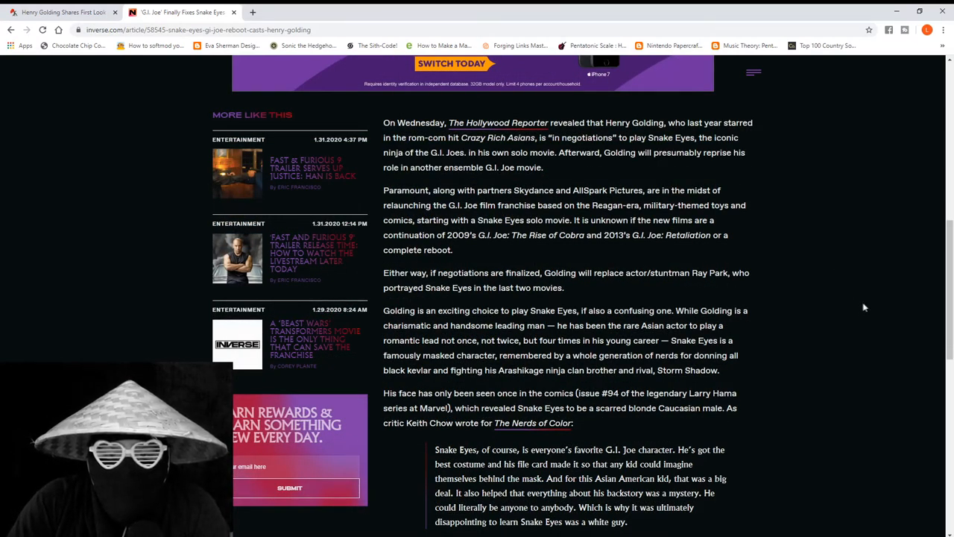
mouse_move(855, 298)
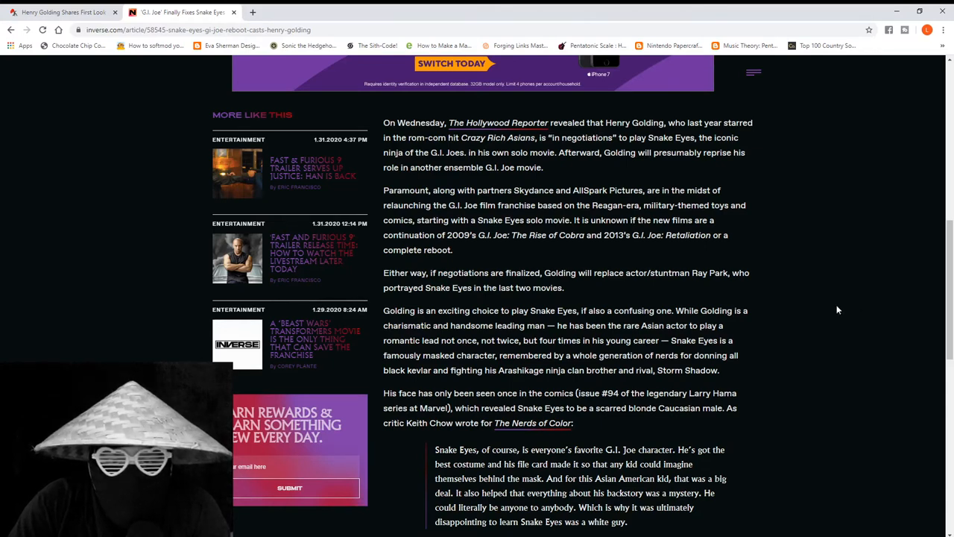
scroll(down, 3)
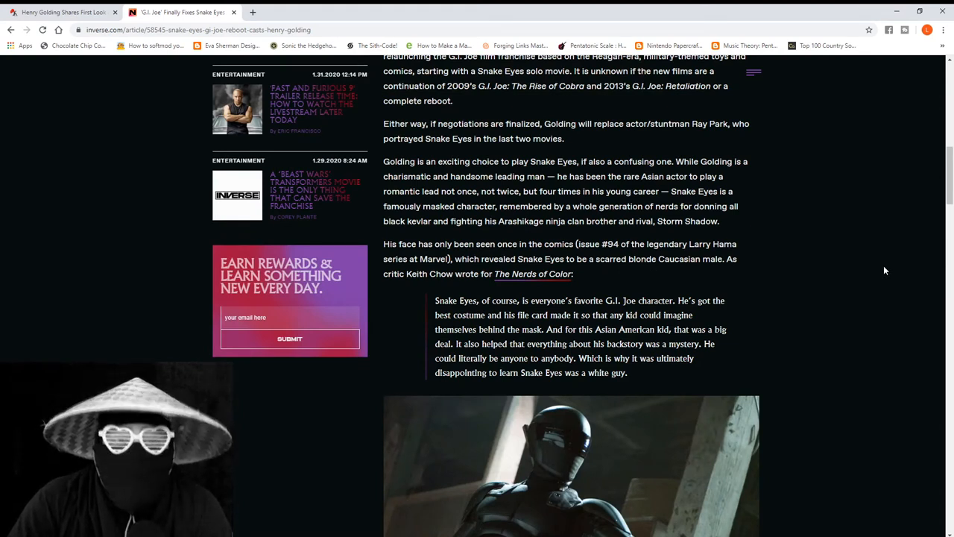
mouse_move(892, 188)
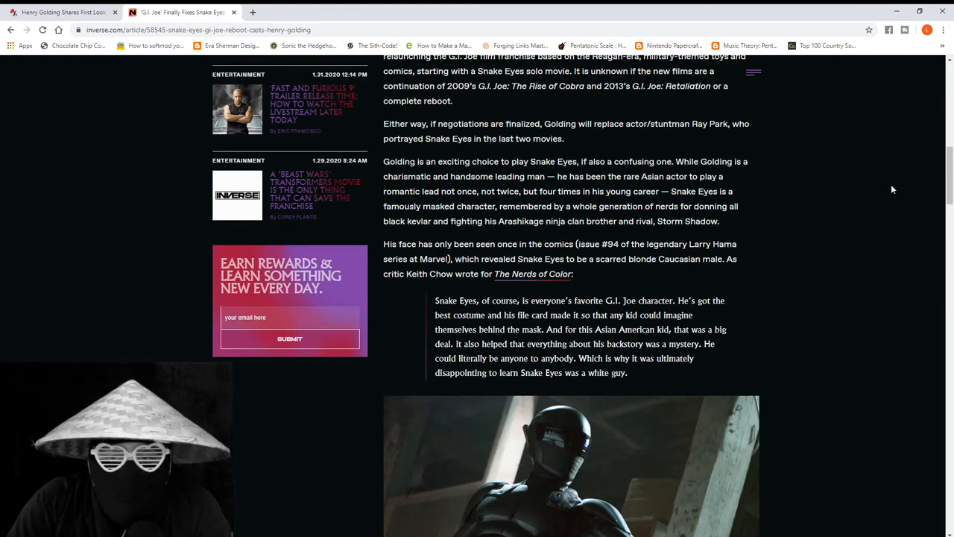
scroll(down, 3)
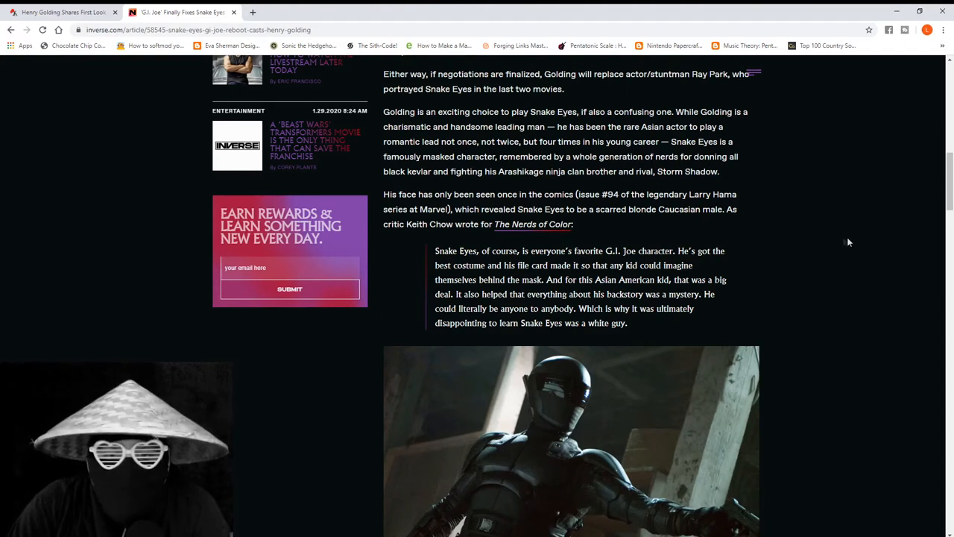
mouse_move(877, 239)
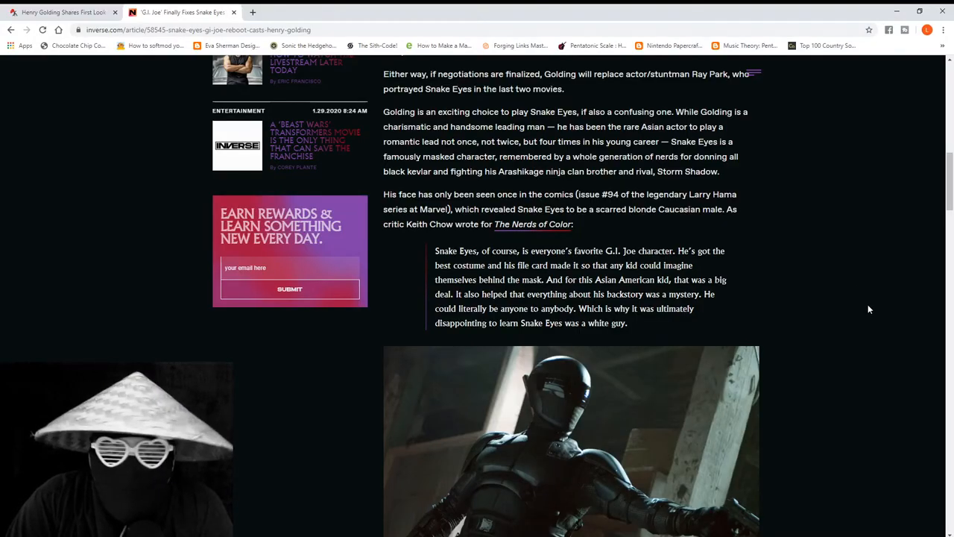
scroll(down, 3)
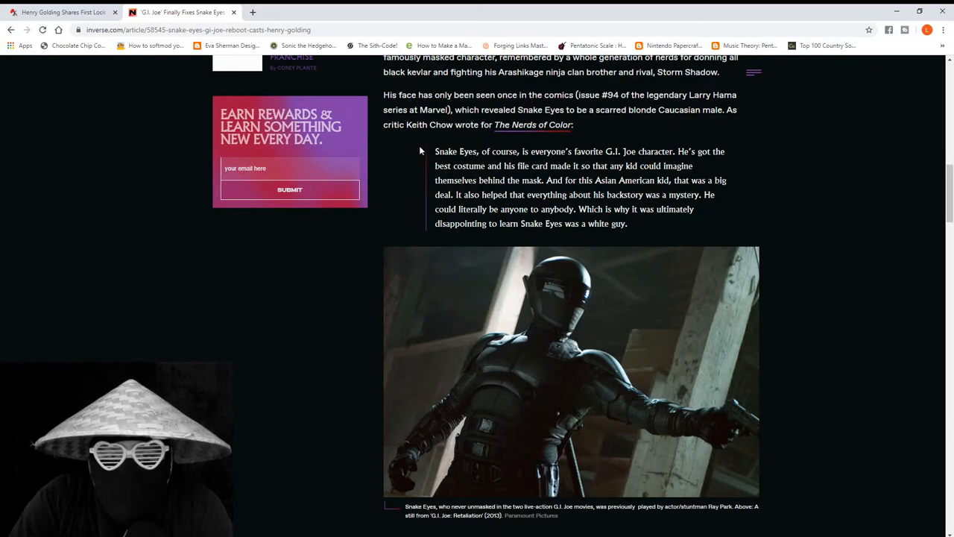
mouse_move(826, 257)
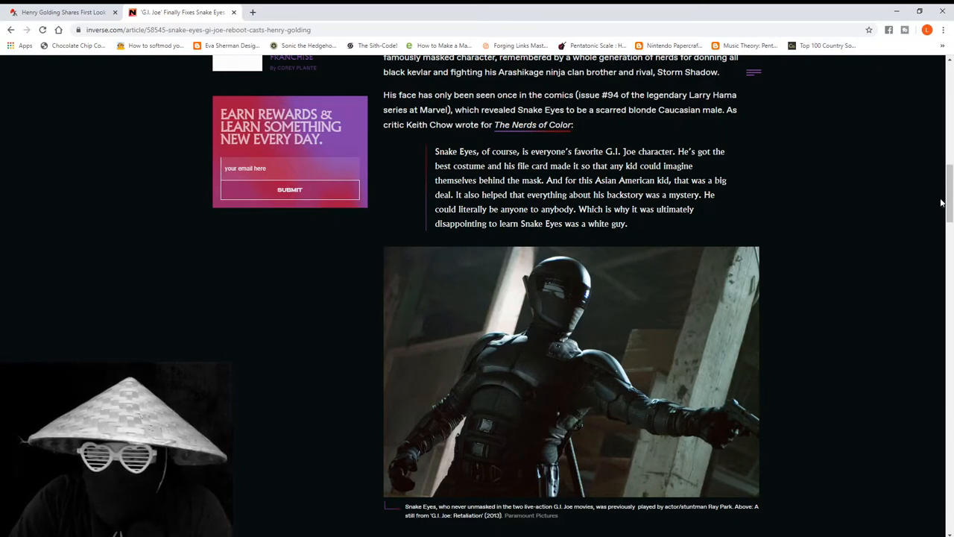
Scroll to the Ray Park Snake Eyes still from G.I. Joe: Retaliation and its caption.
scroll(down, 3)
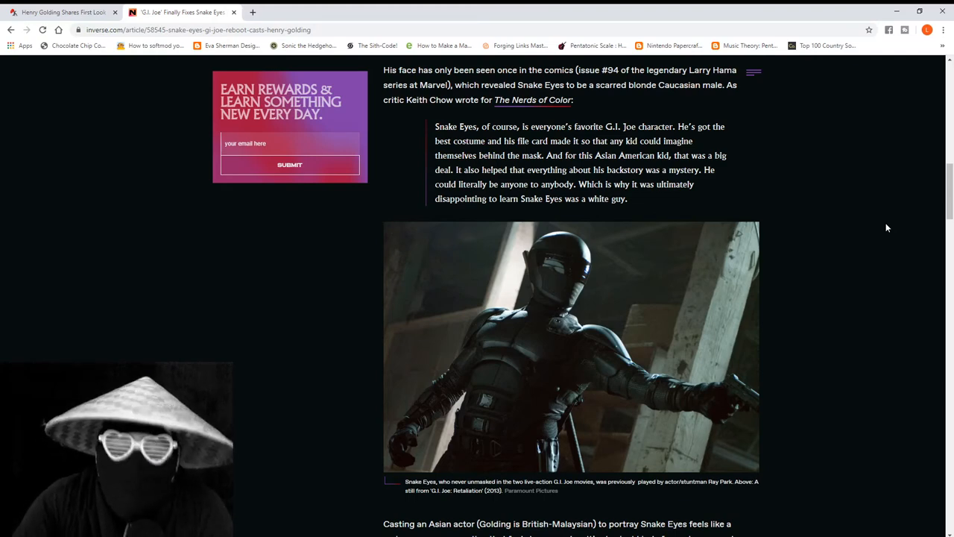
scroll(down, 3)
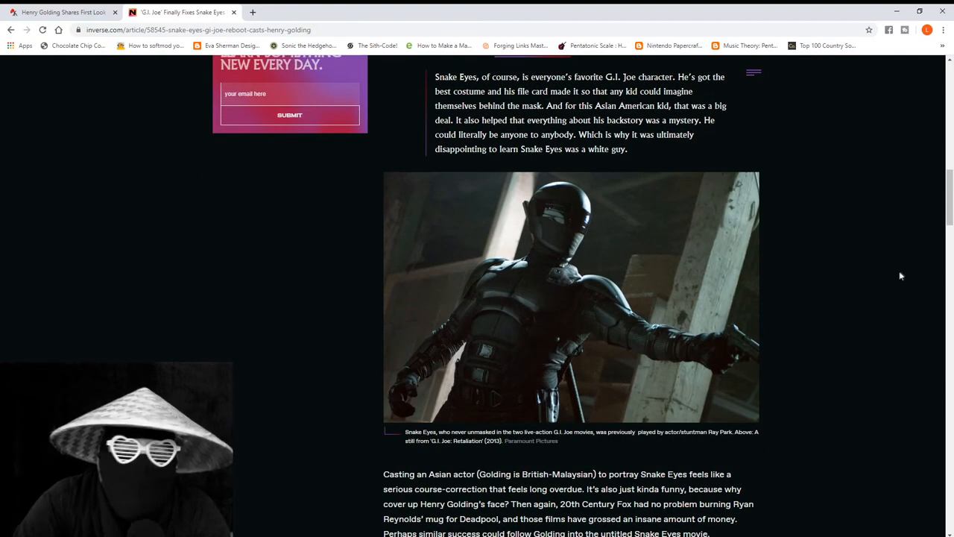
Read to the article's end, past the Rob Liefeld retweet paragraph to the no-release-date note.
scroll(down, 3)
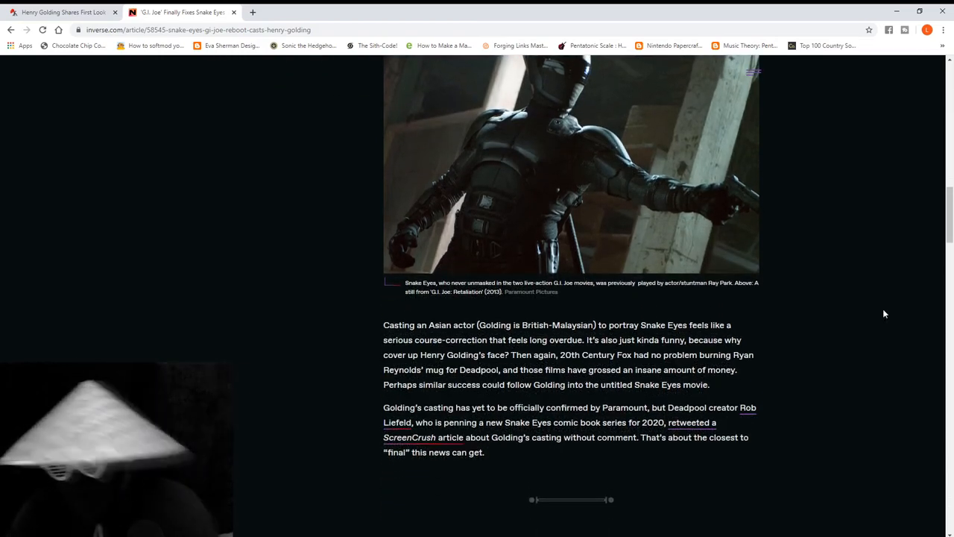
scroll(down, 3)
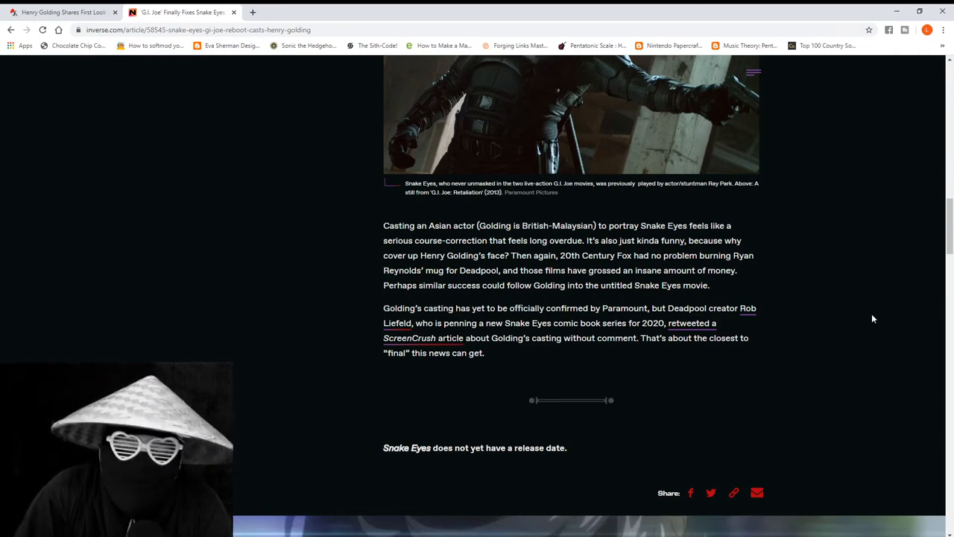
scroll(down, 3)
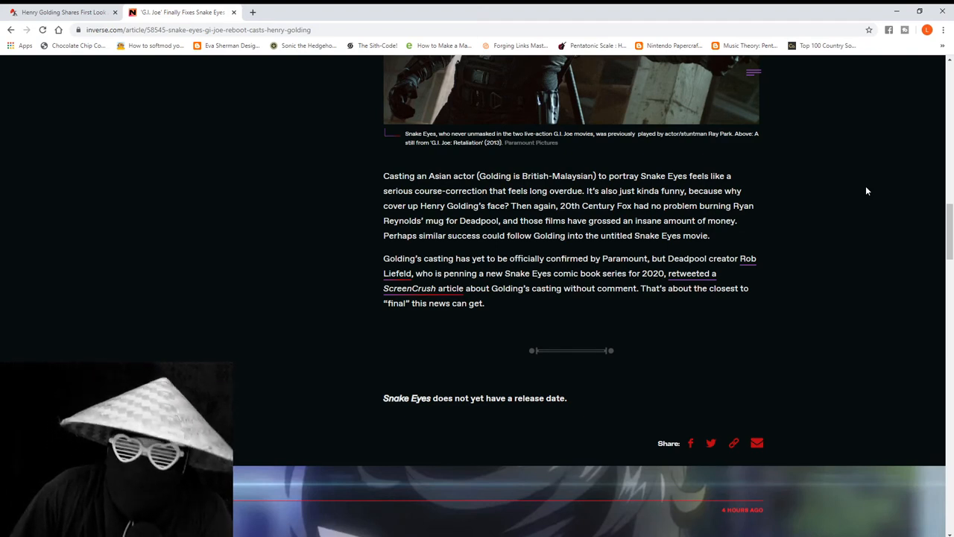
mouse_move(874, 295)
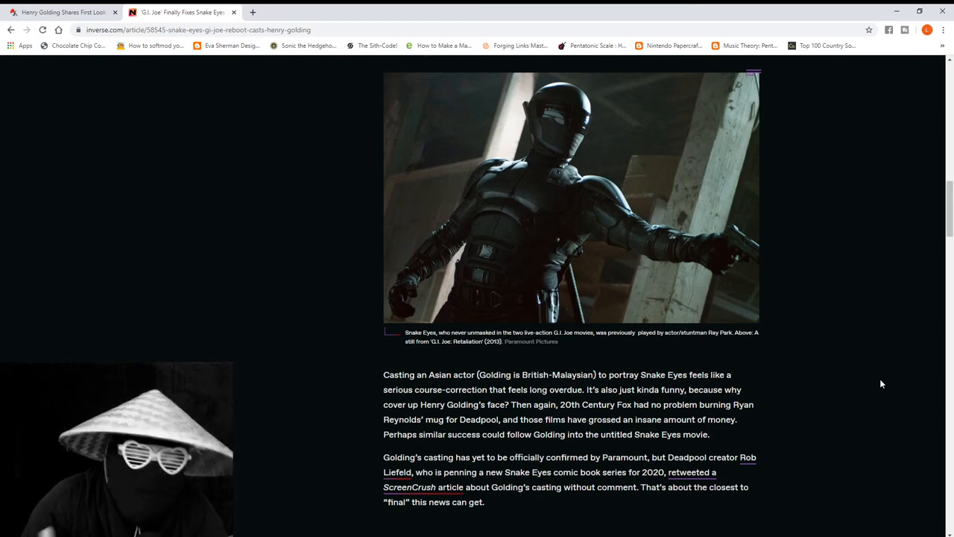
mouse_move(868, 313)
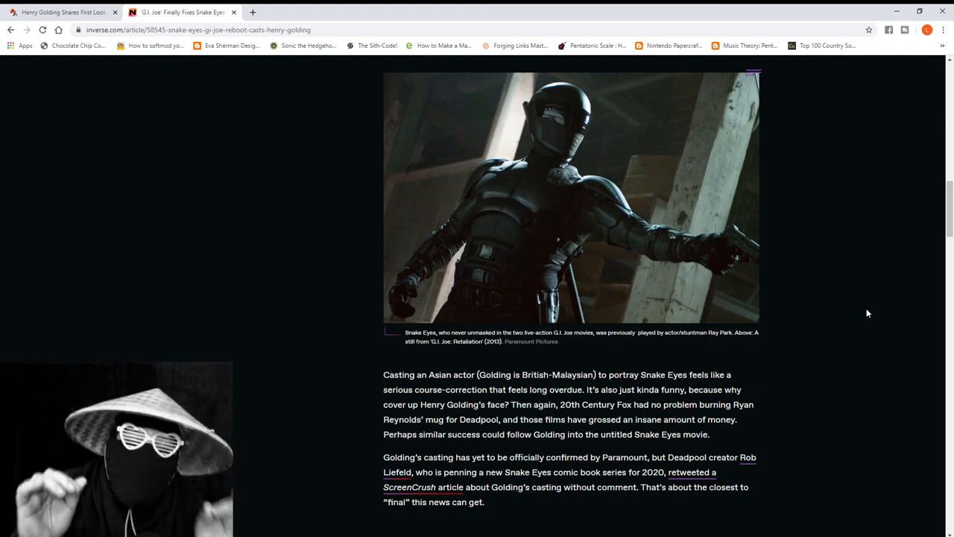
mouse_move(895, 224)
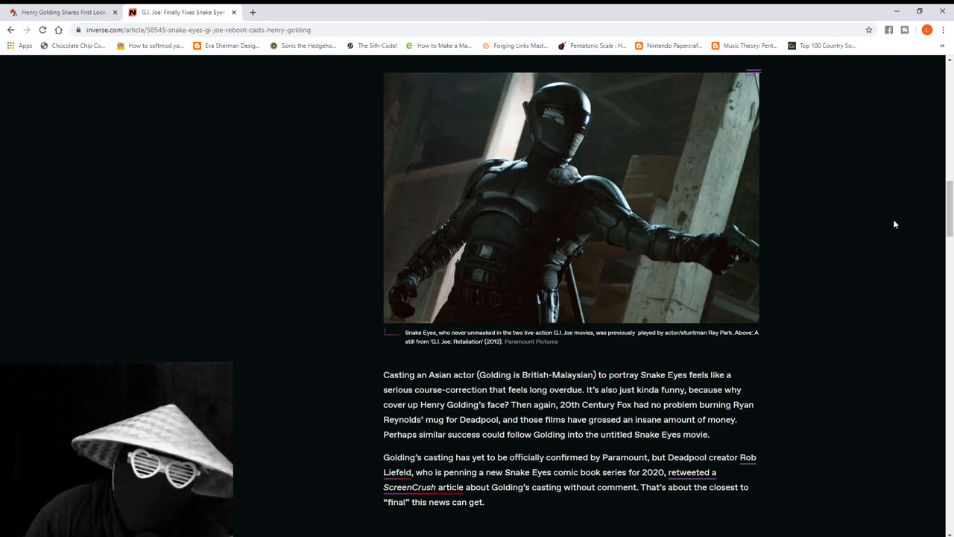